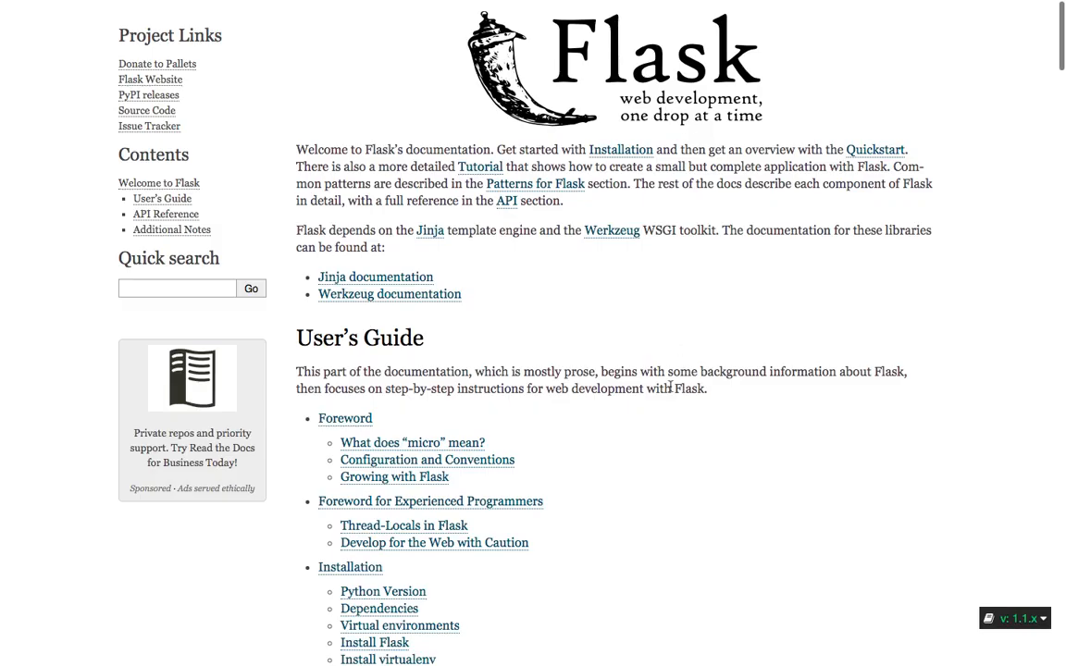
mouse_move(617, 308)
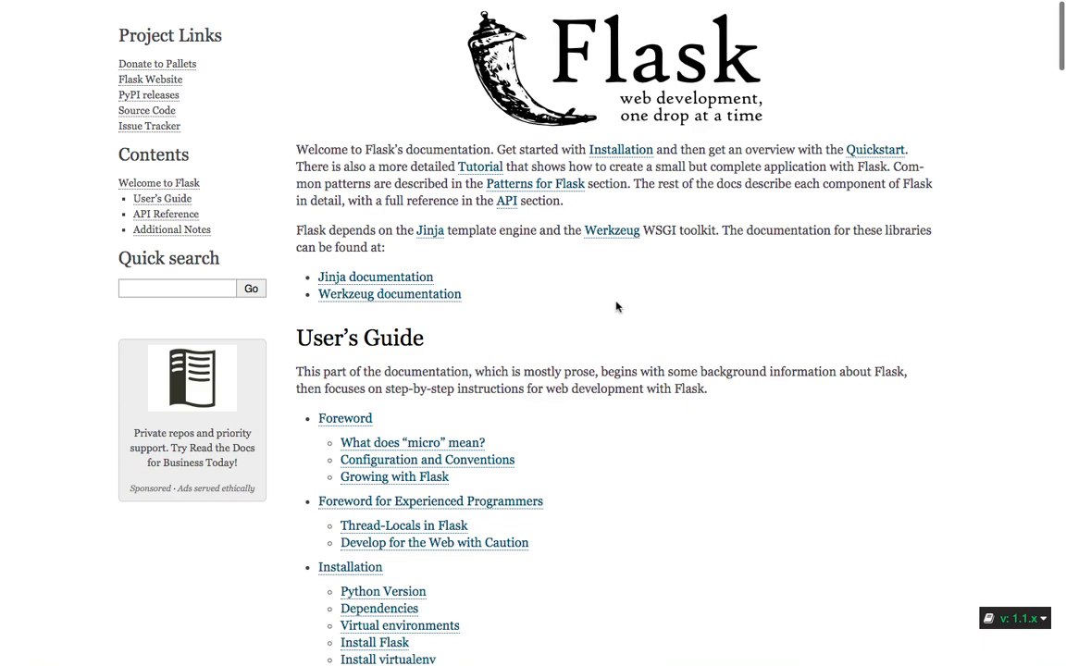
mouse_move(585, 307)
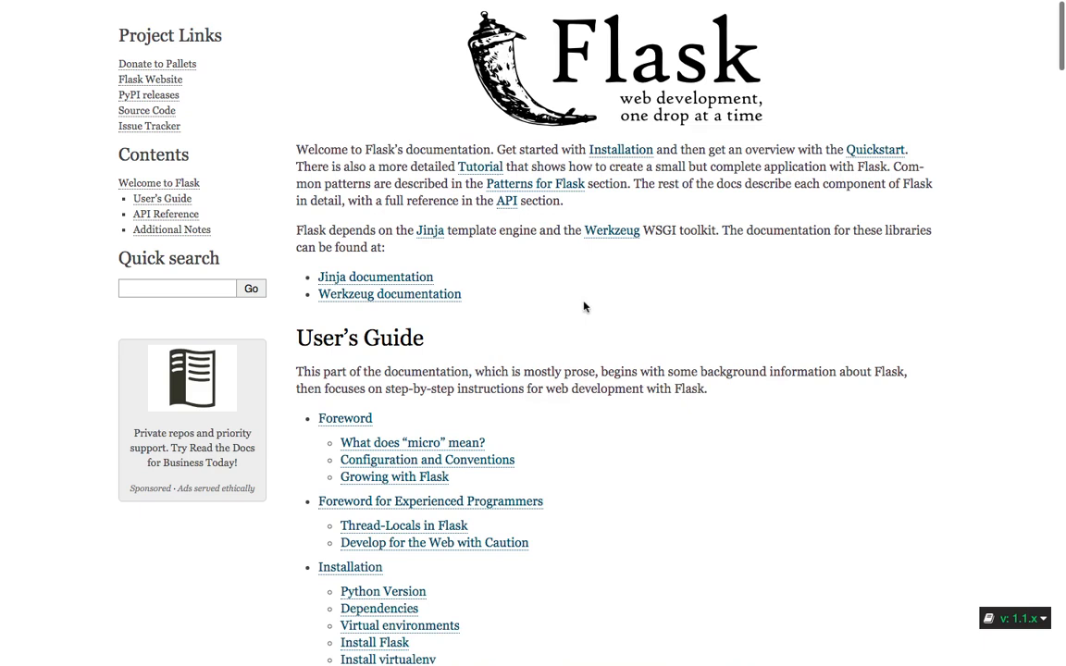
mouse_move(571, 296)
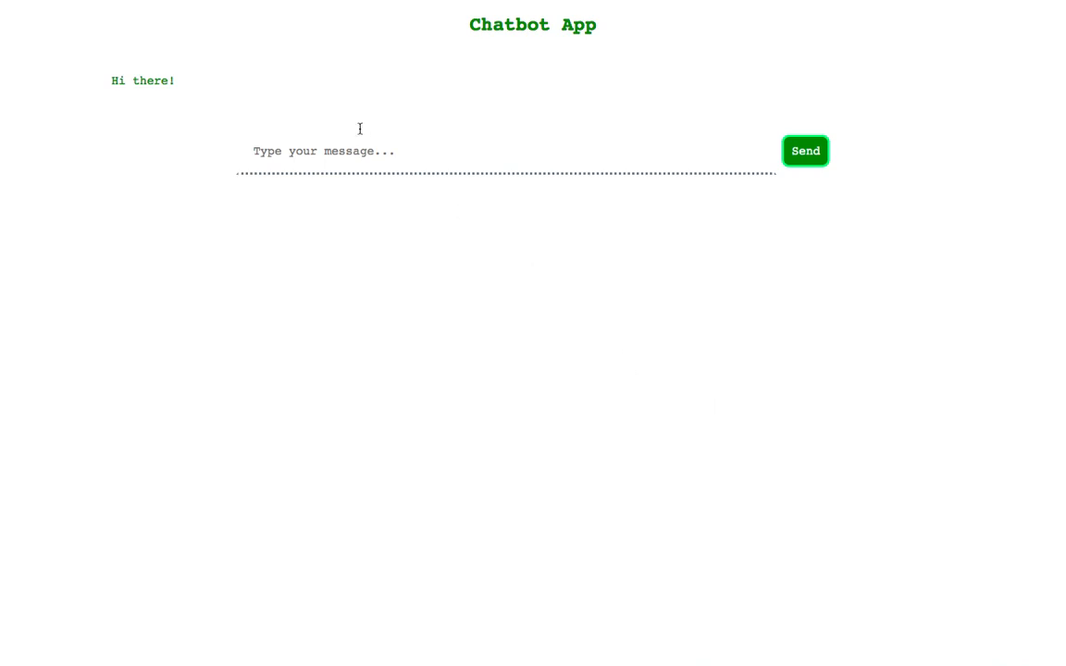
mouse_move(363, 152)
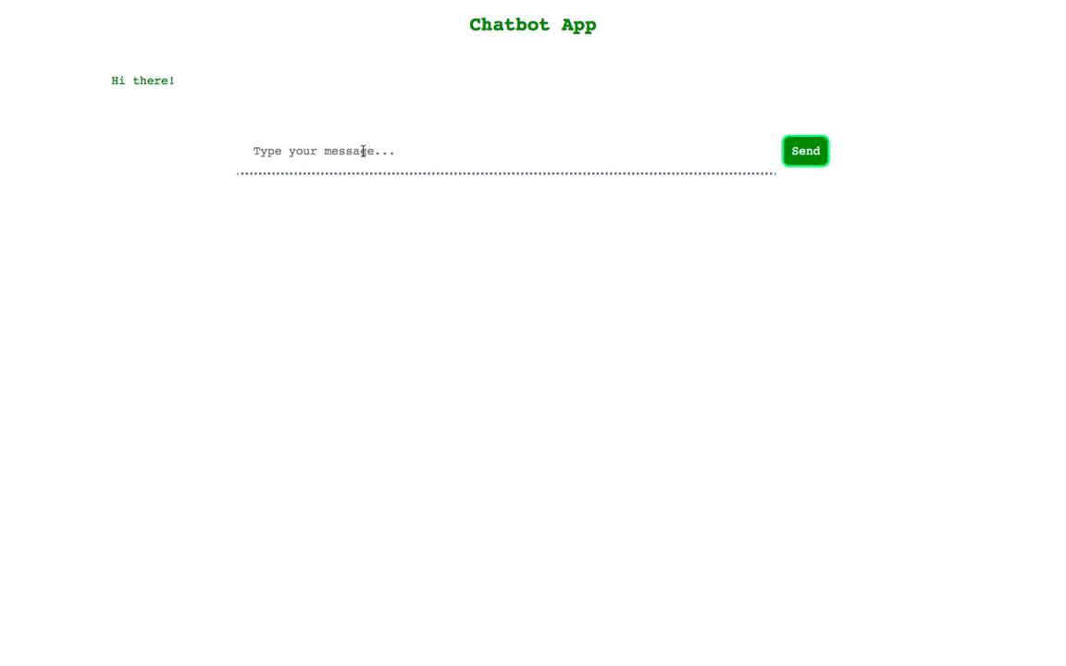
- Send 'hi' to the chatbot and receive the reply 'How are you doing?'
left_click(805, 150)
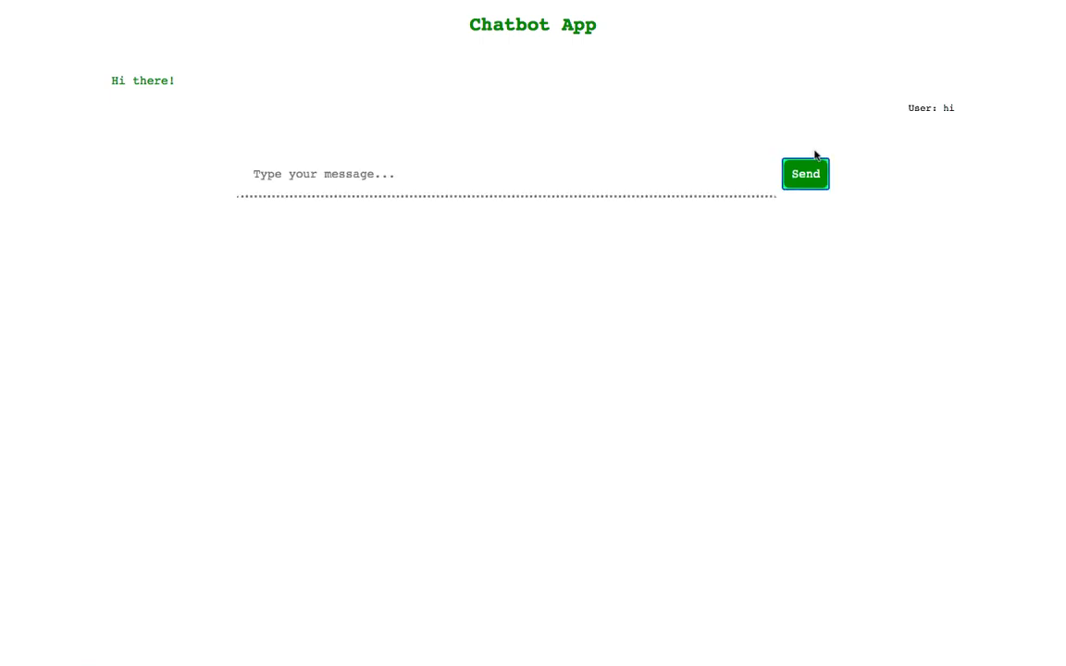
left_click(805, 175)
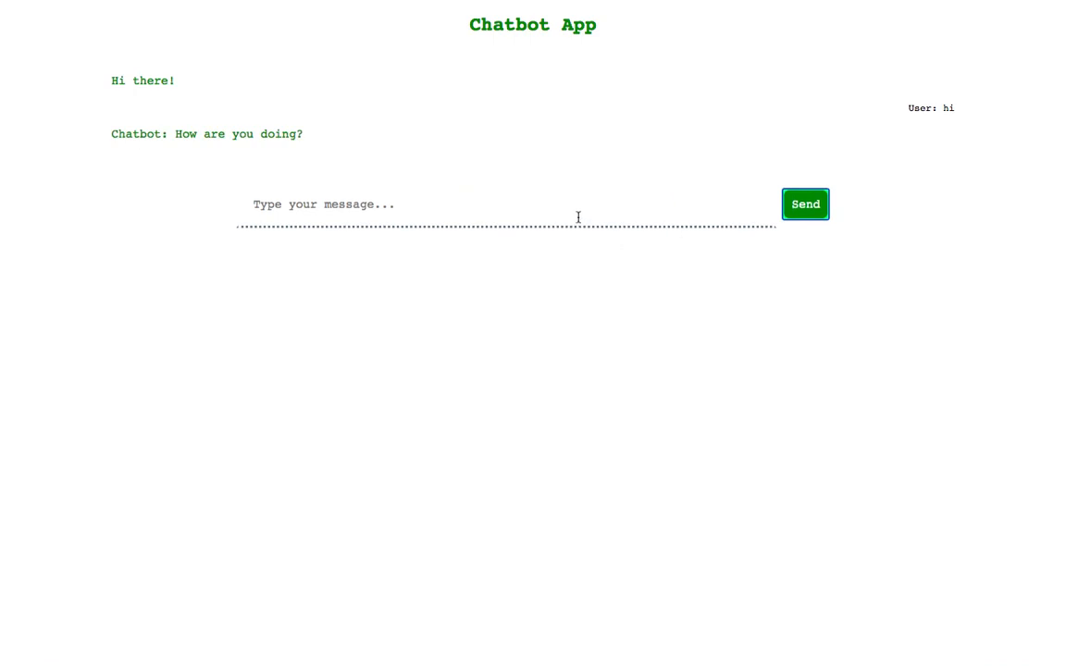
- Send 'hello' to the chatbot and receive the reply 'Hi'
left_click(508, 204)
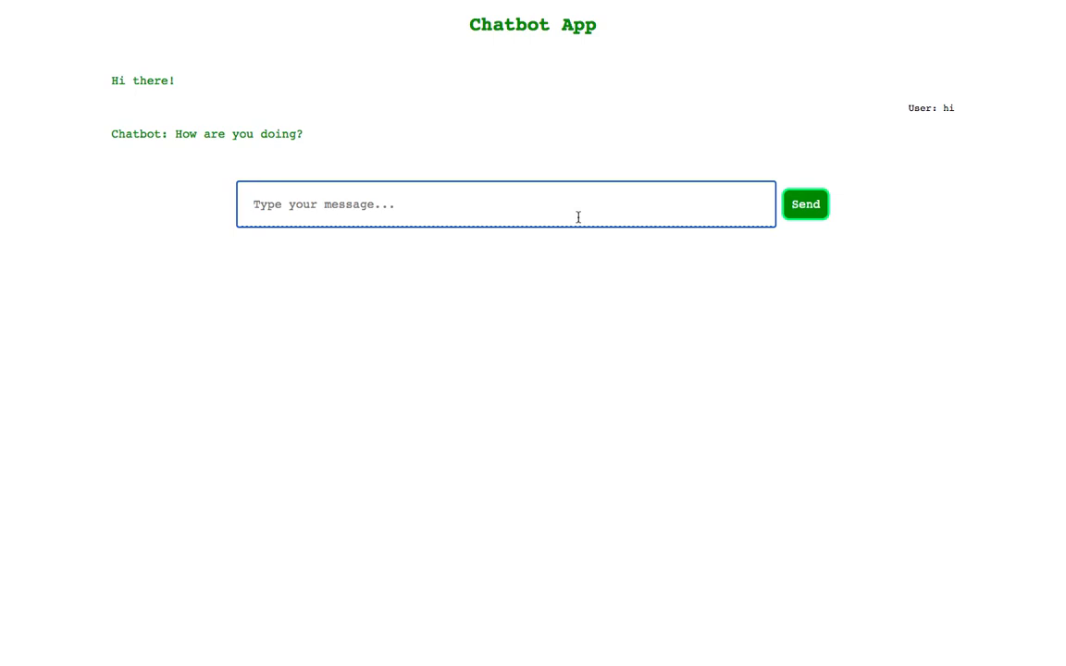
type("hell")
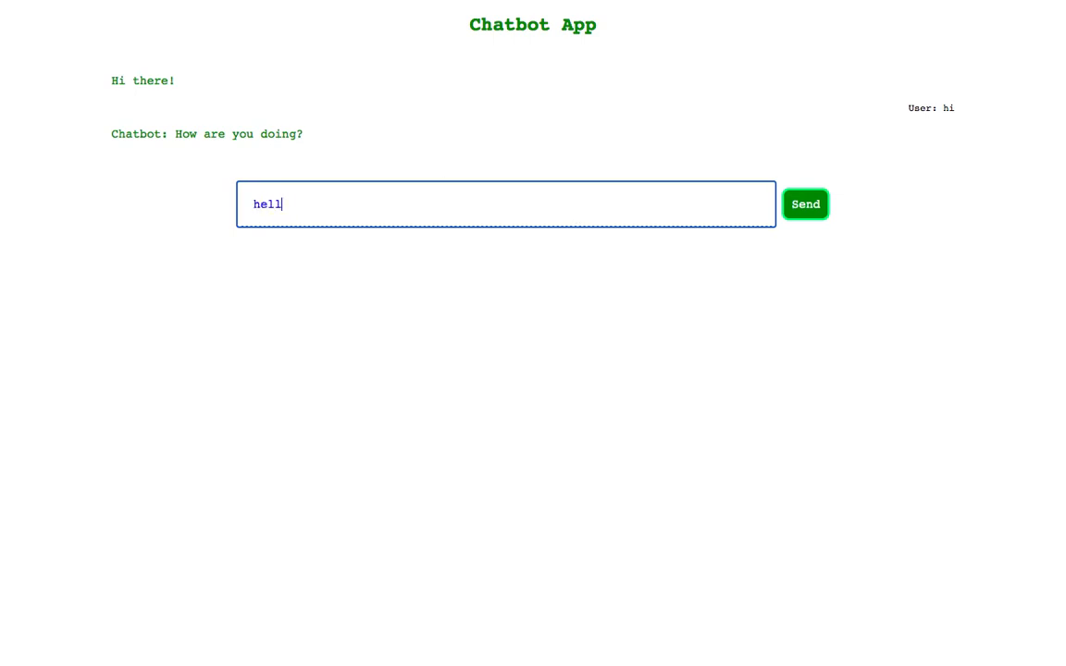
left_click(805, 203)
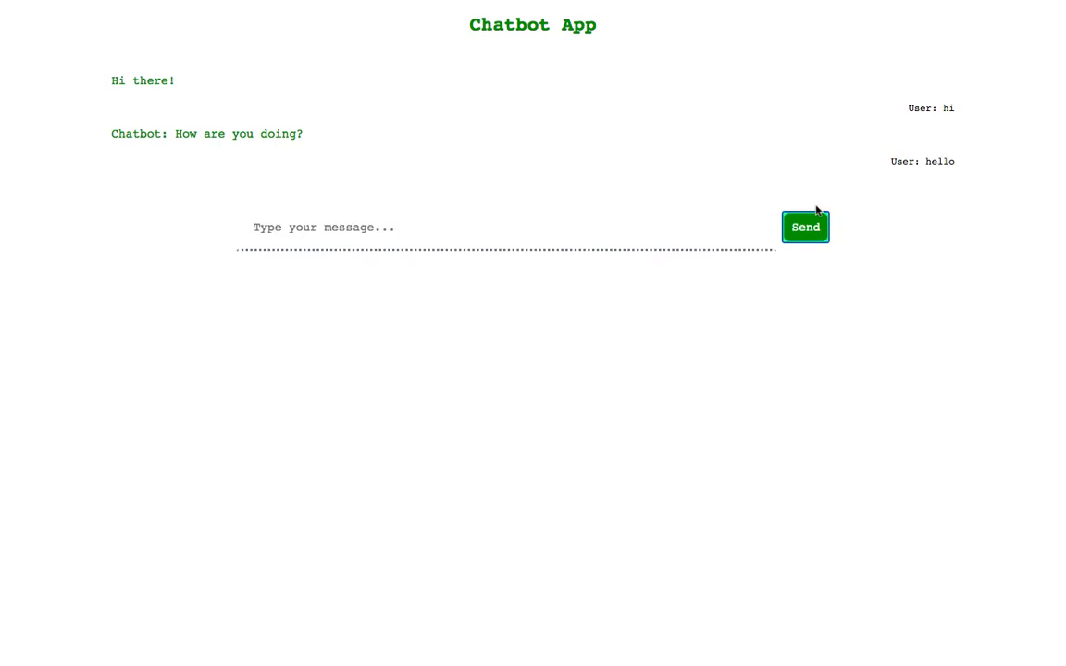
left_click(806, 226)
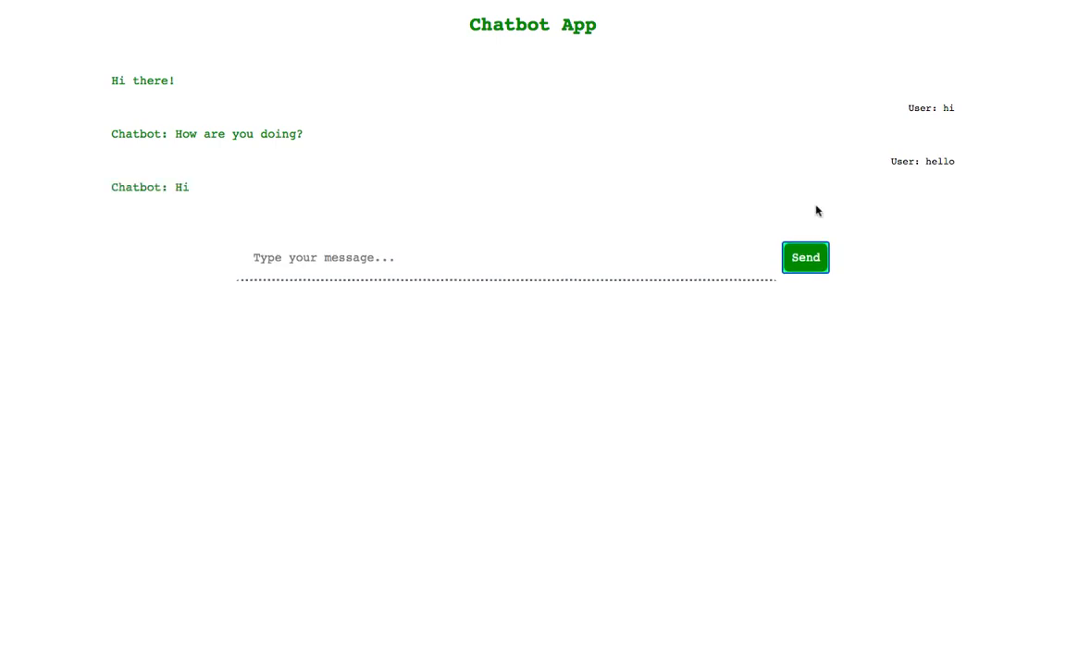